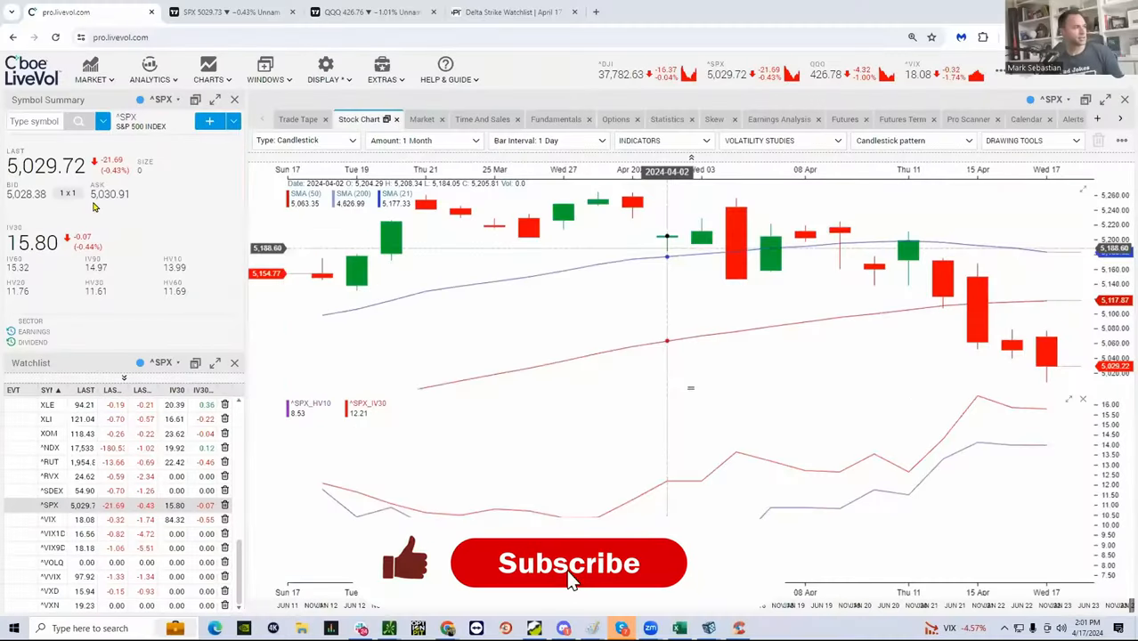
Step: Begin a new lookup in the Symbol Summary box to load QQQ's daily chart
click(569, 563)
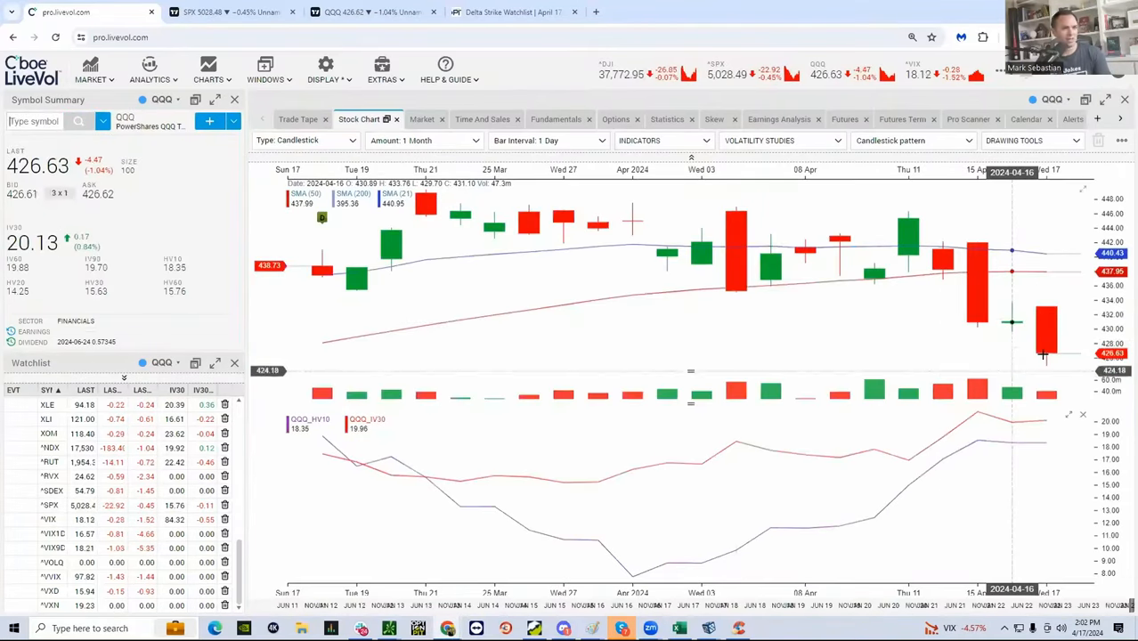
mouse_move(976, 326)
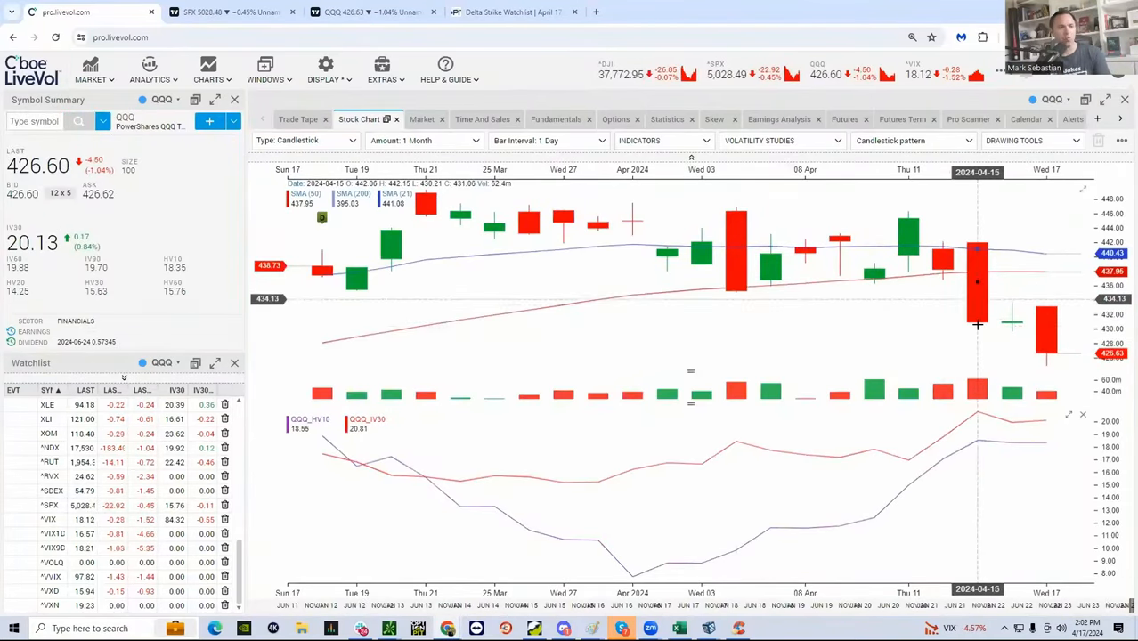
mouse_move(1045, 263)
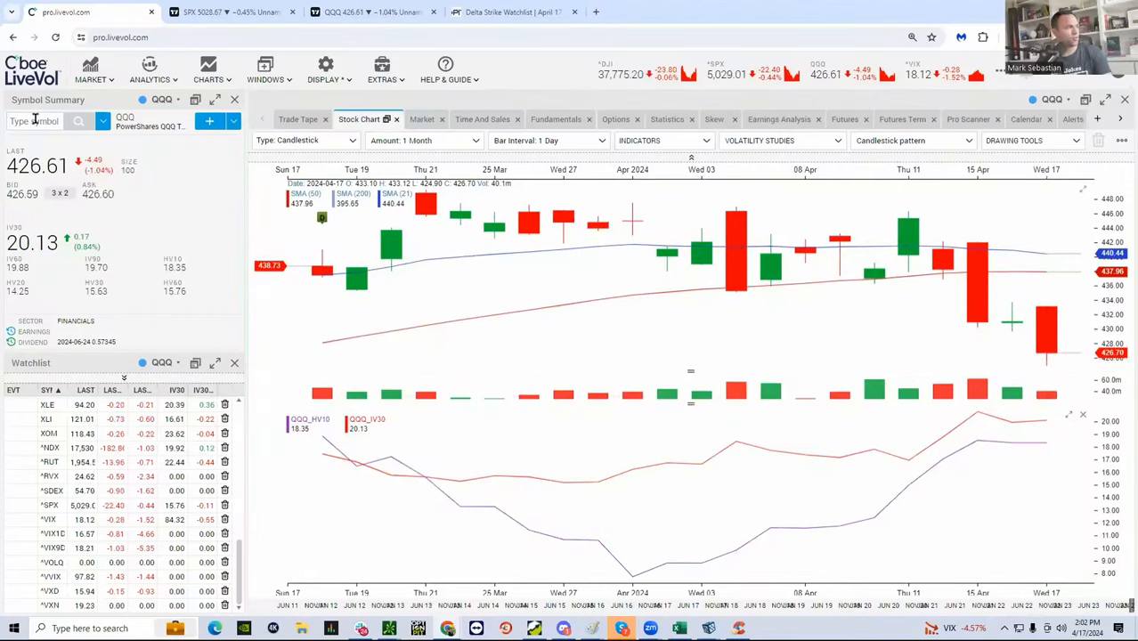
Step: Enter the SMH ticker in the Symbol Summary box in place of QQQ
text(asm)
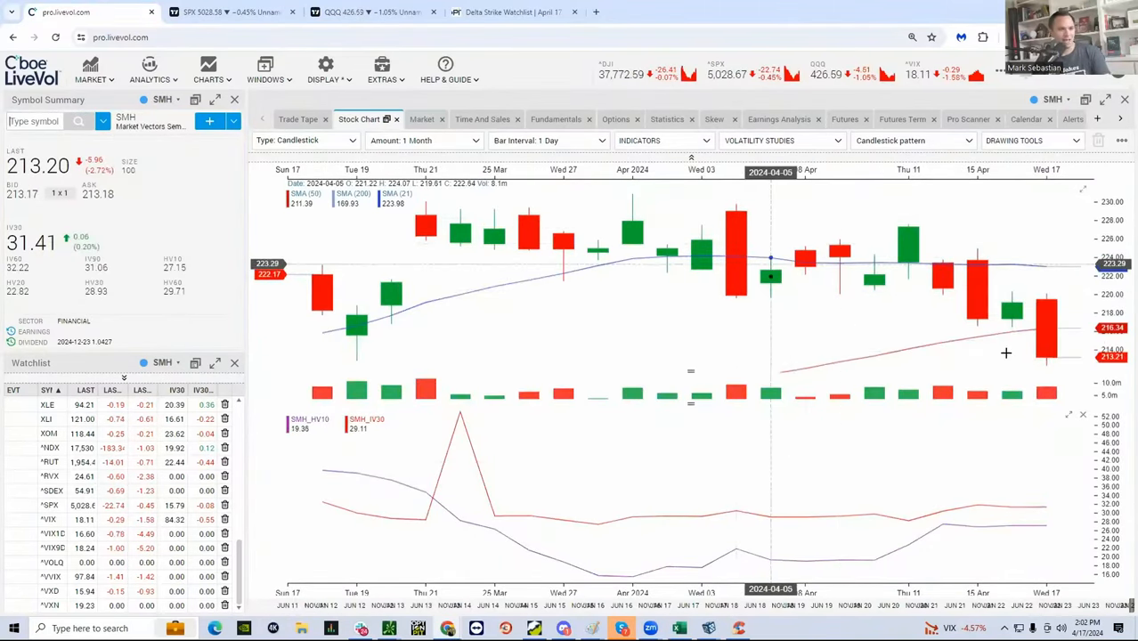
mouse_move(941, 344)
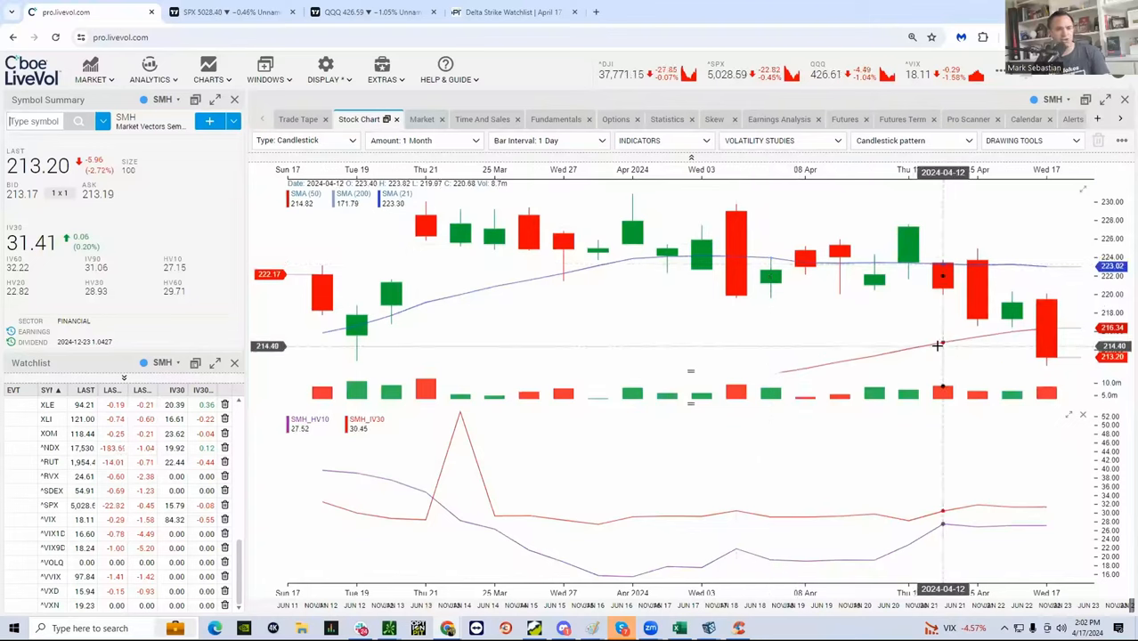
mouse_move(988, 348)
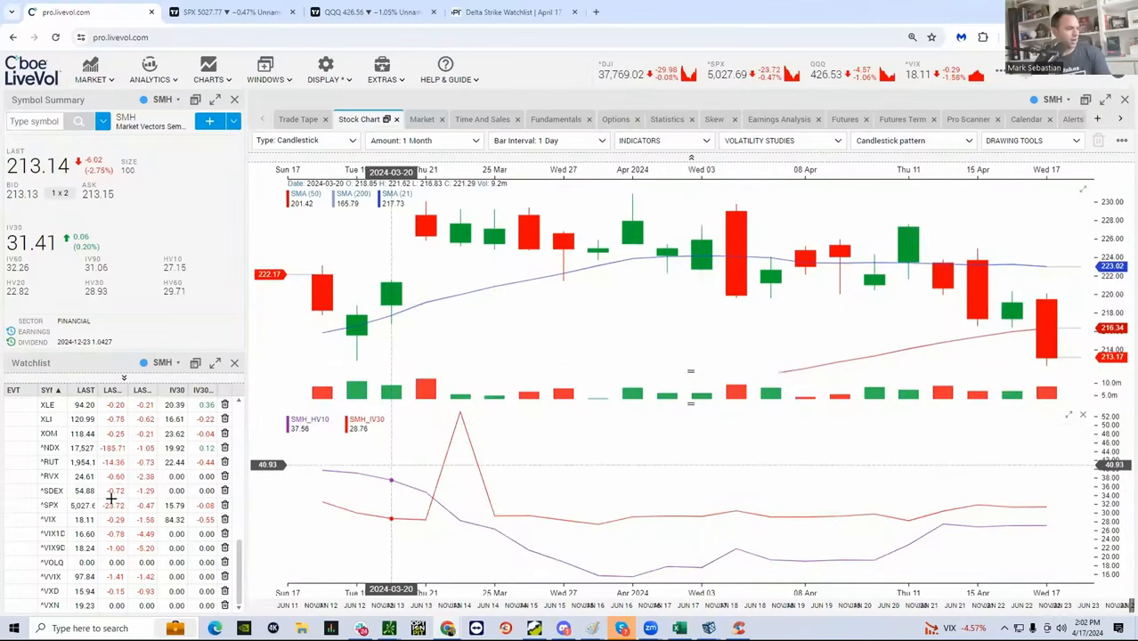
mouse_move(1051, 362)
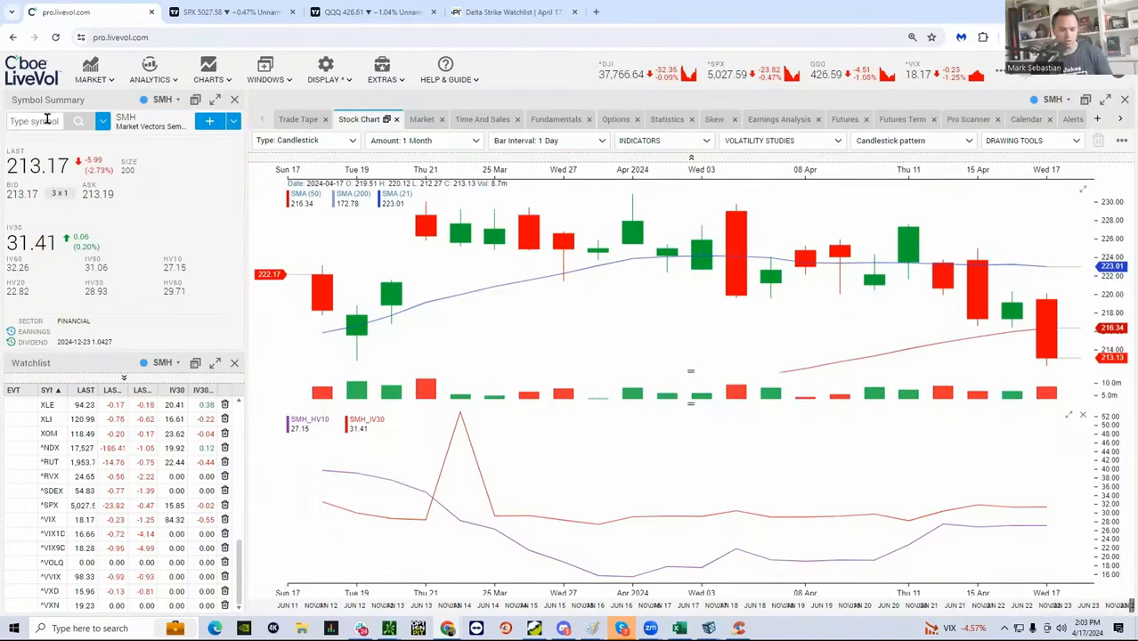
Step: Return the chart to ^SPX and open the Amount history-length dropdown
click(40, 121)
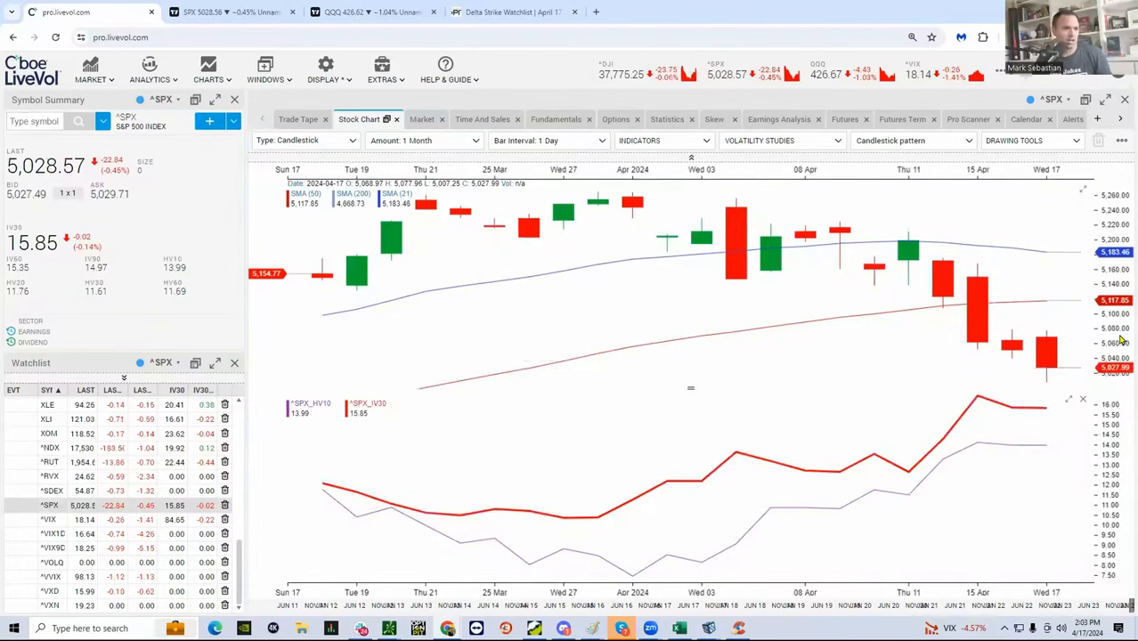
mouse_move(1051, 405)
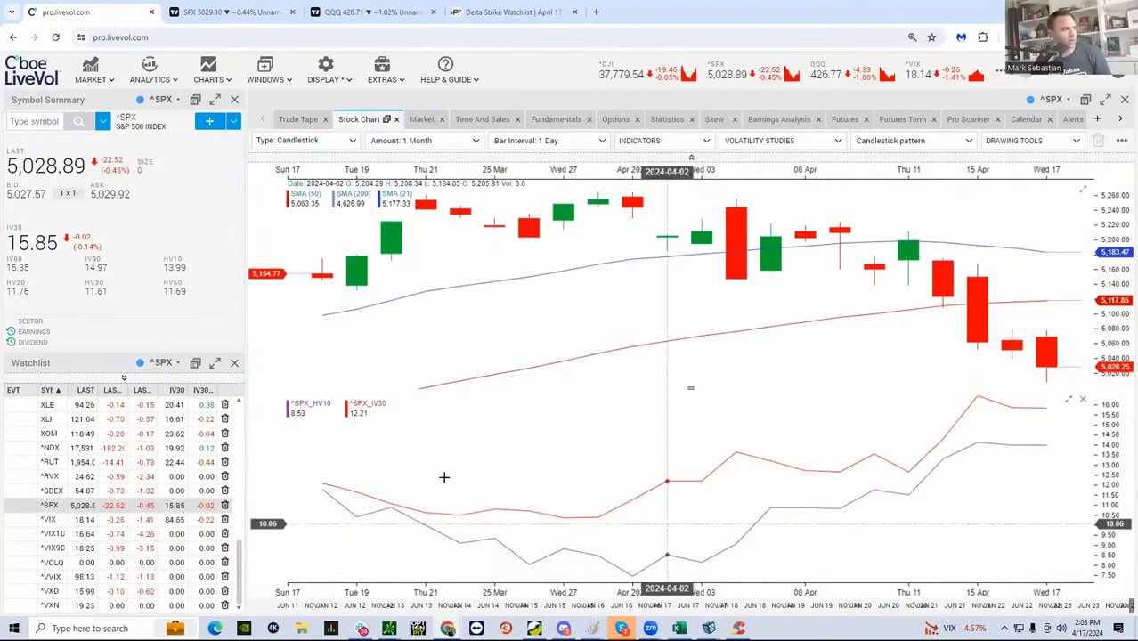
mouse_move(461, 391)
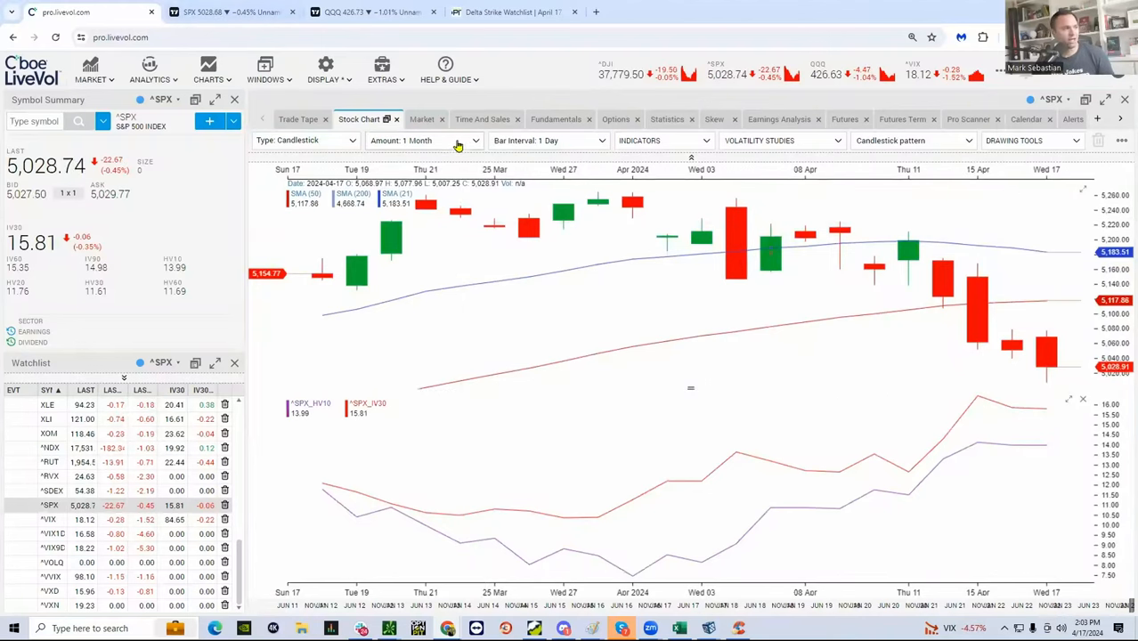
mouse_move(448, 141)
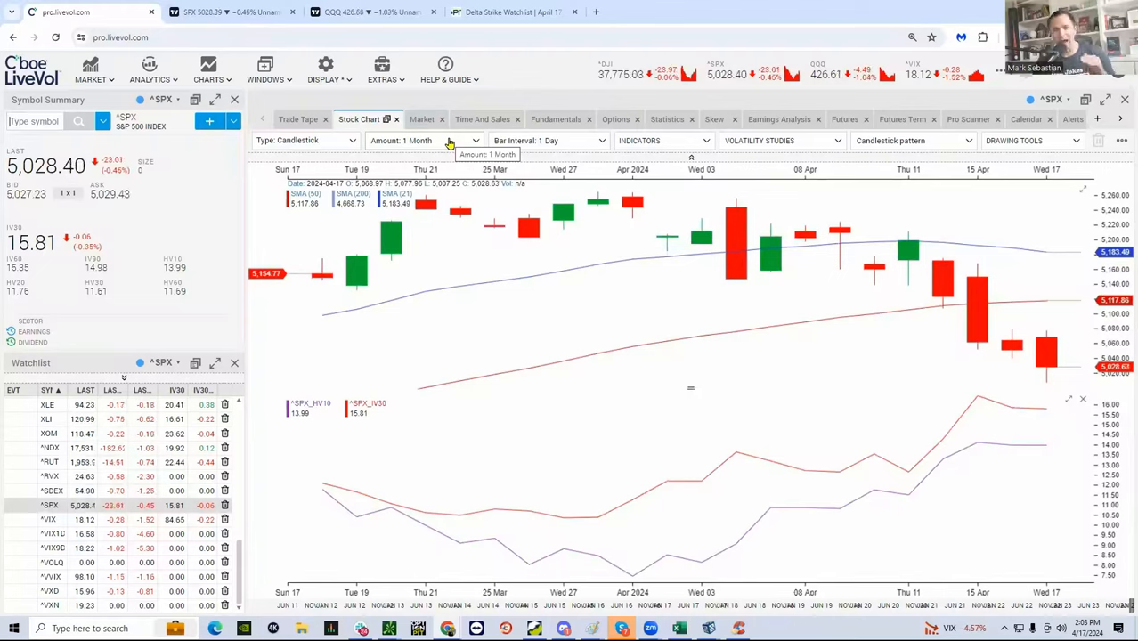
click(473, 140)
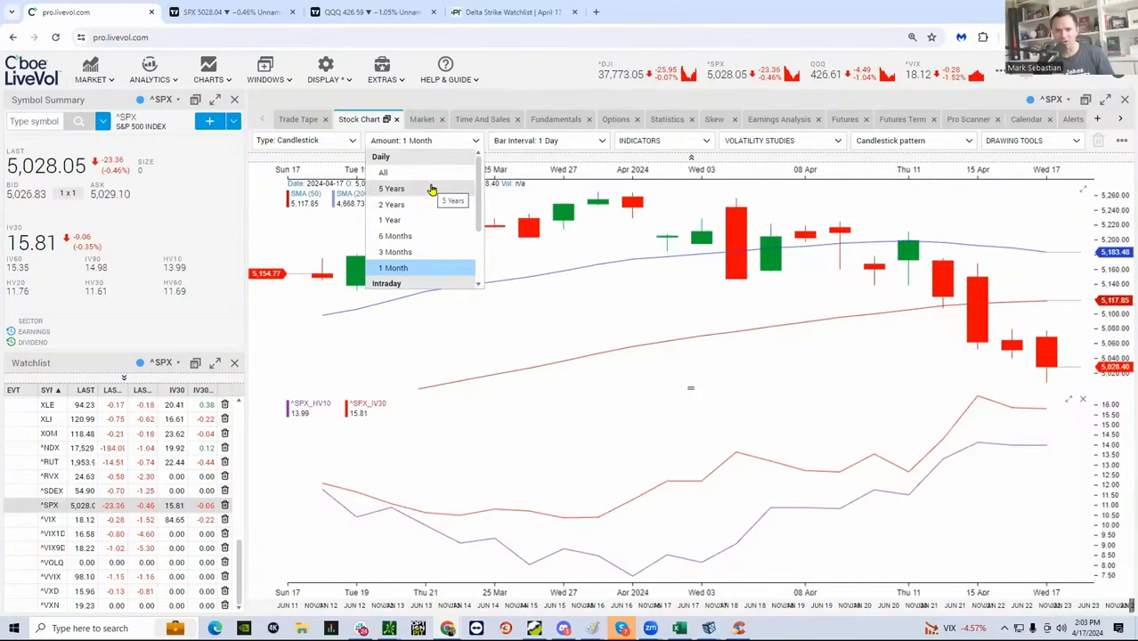
Step: Set the chart's Amount to 5 Years of history
click(392, 188)
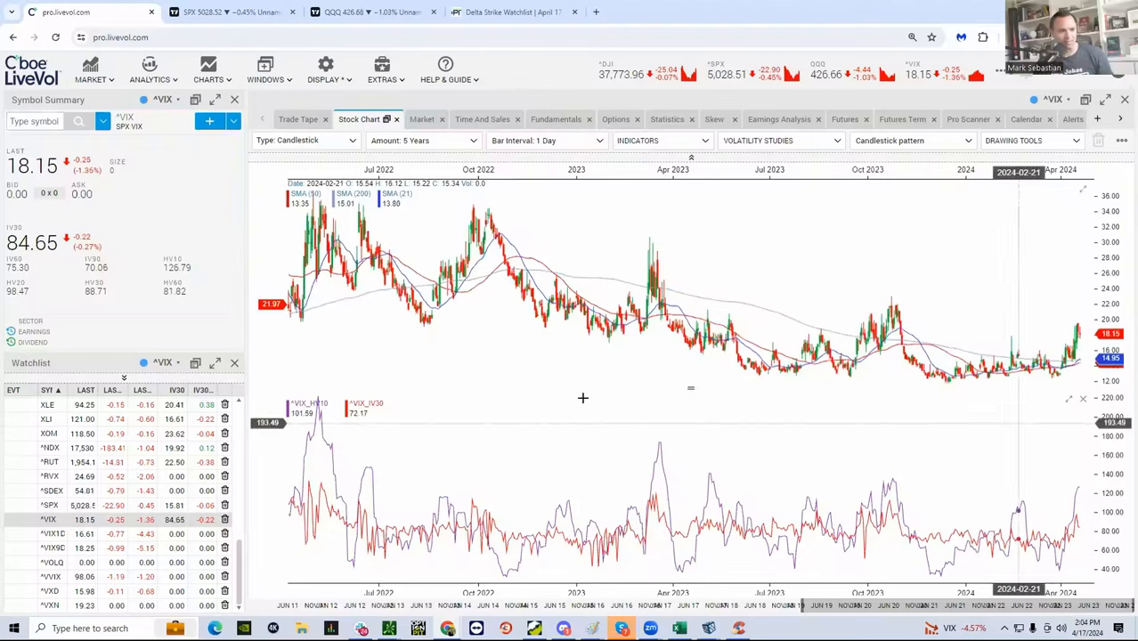
mouse_move(899, 371)
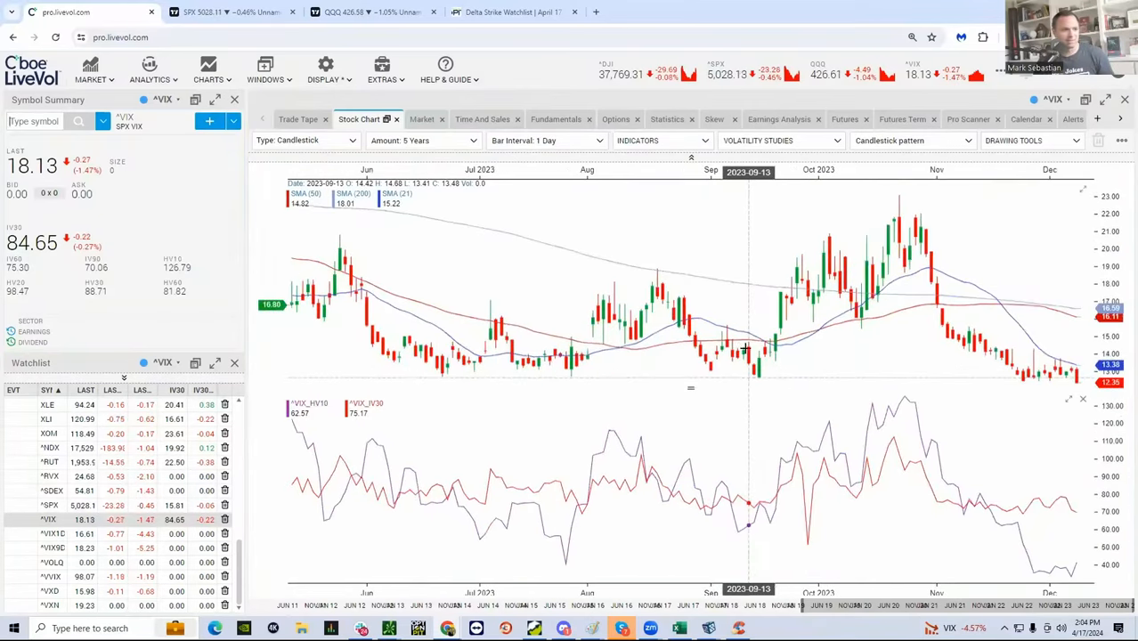
mouse_move(741, 387)
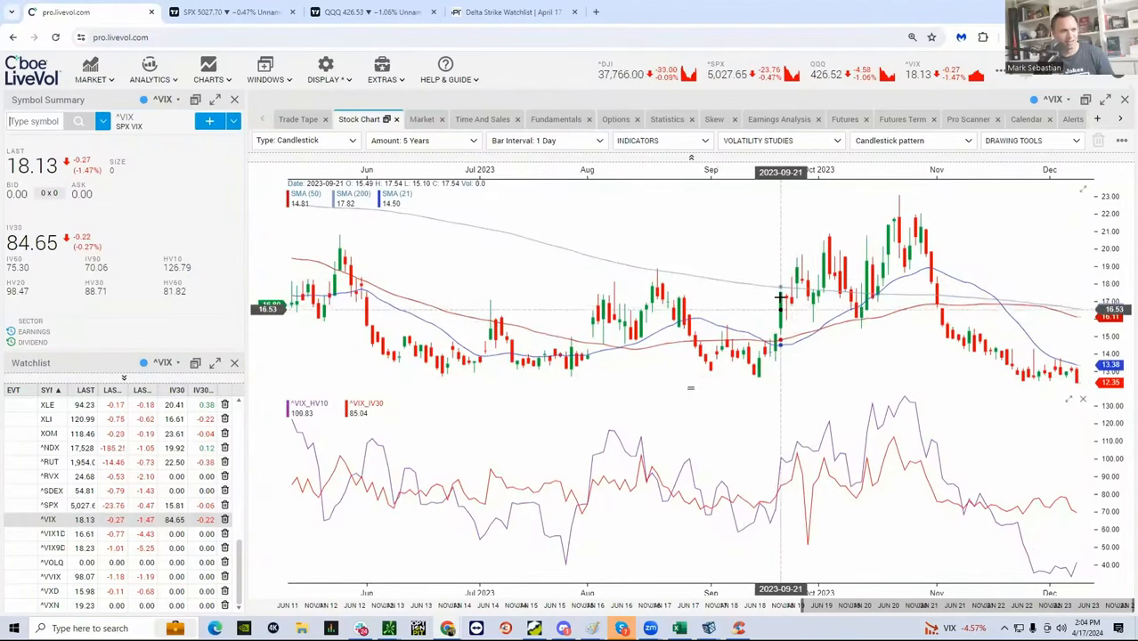
mouse_move(795, 292)
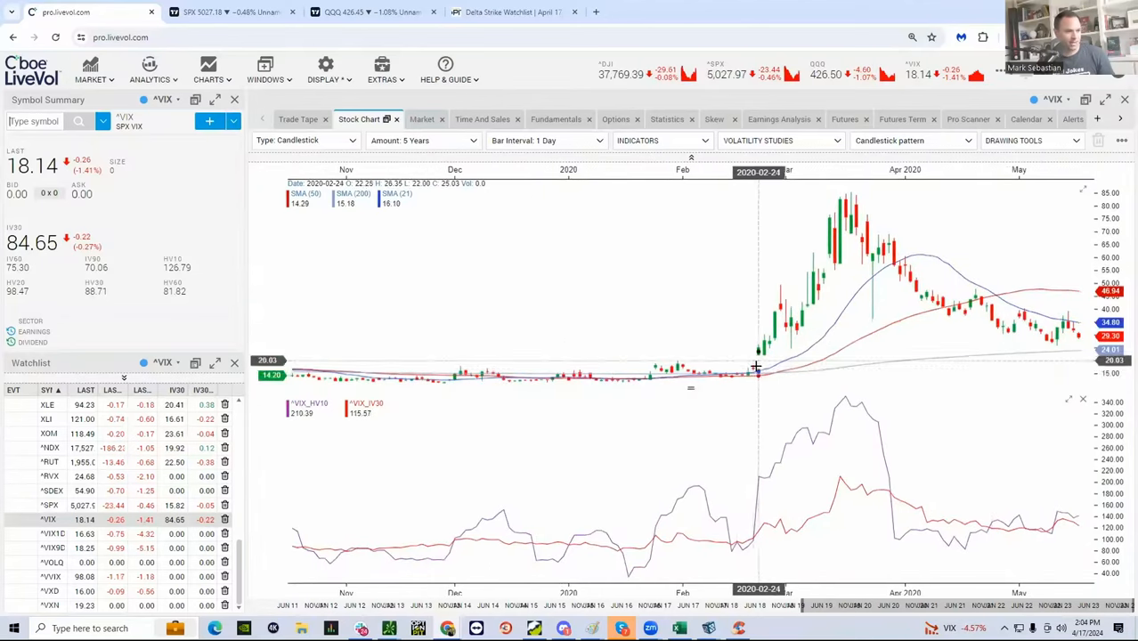
mouse_move(790, 291)
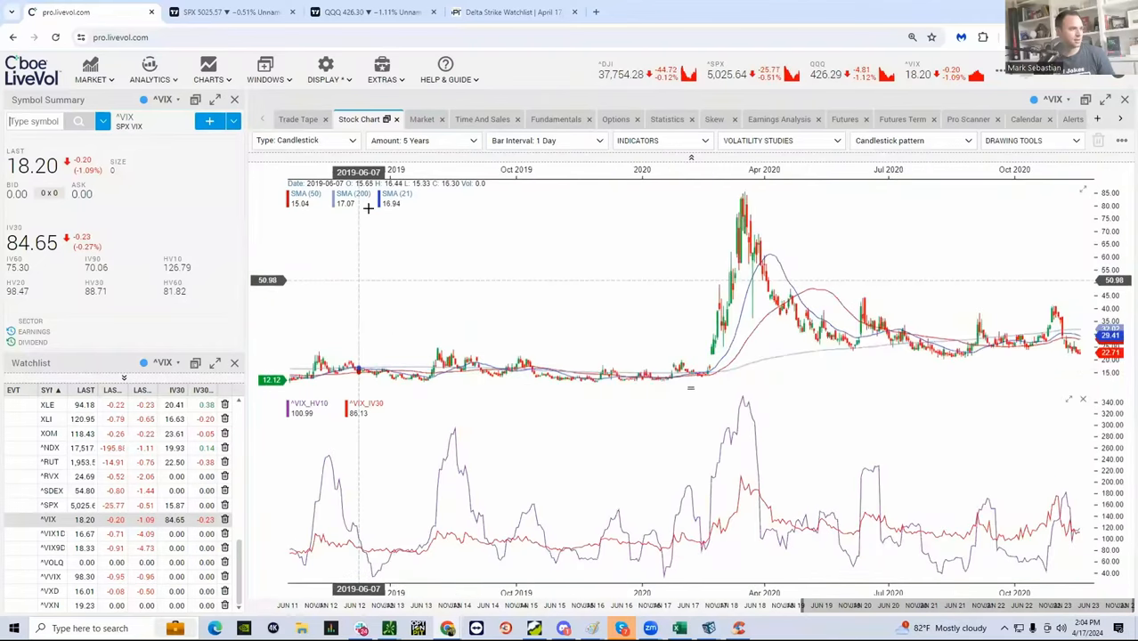
Step: Change the VIX chart's Amount setting to cover all available history
click(419, 140)
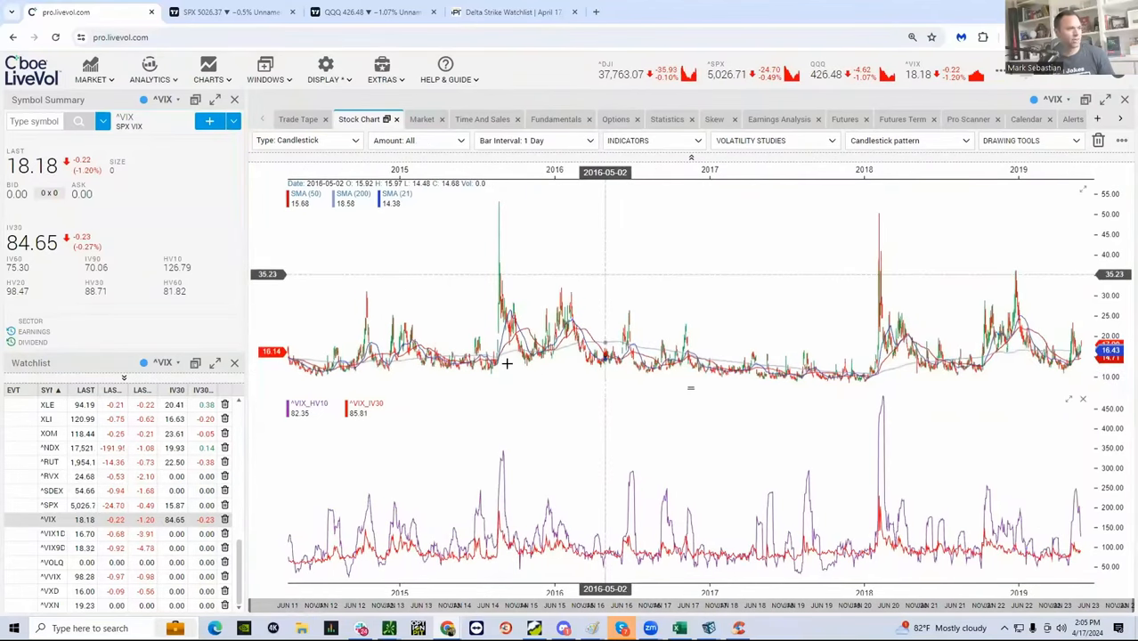
mouse_move(363, 374)
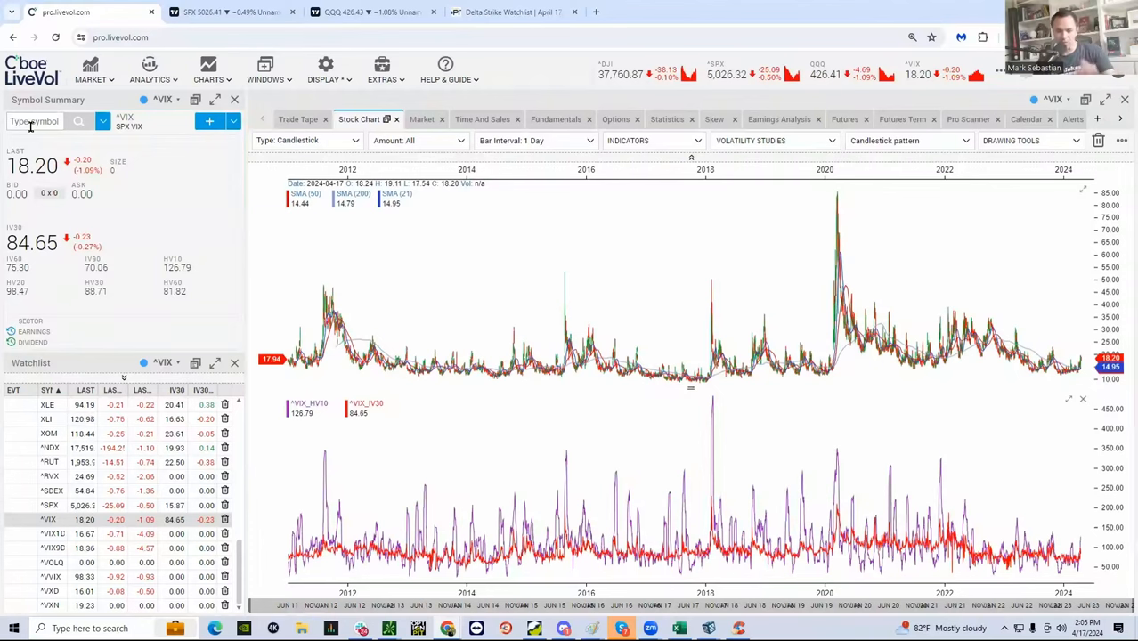
Step: Load ^SPX S&P 500 Index and set the chart Amount to 1 Year
text(SPX)
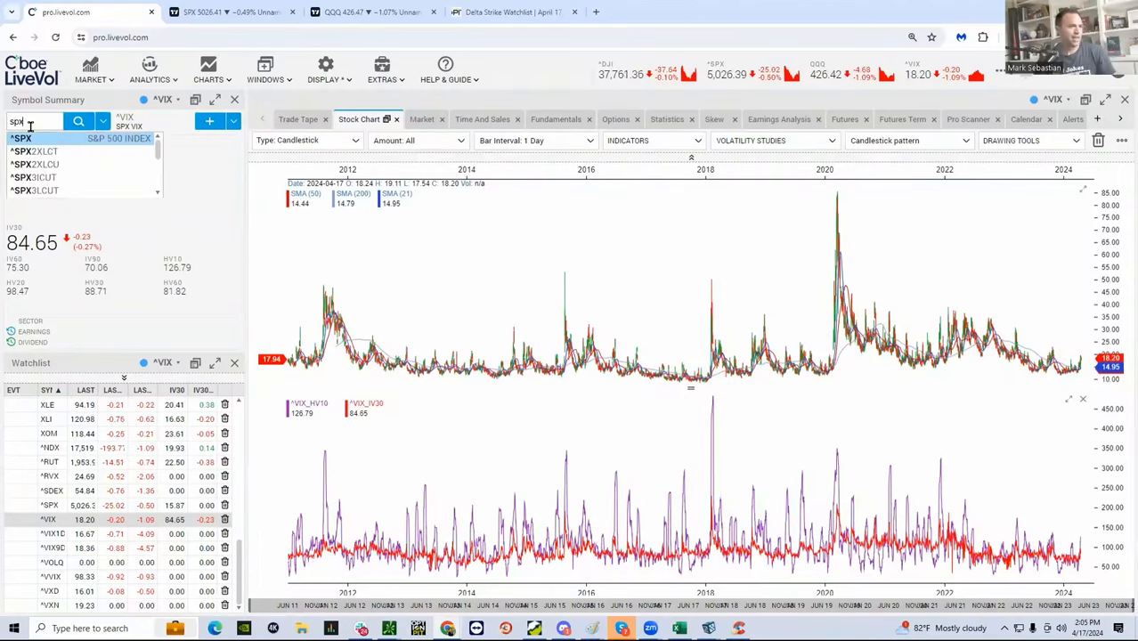
click(36, 141)
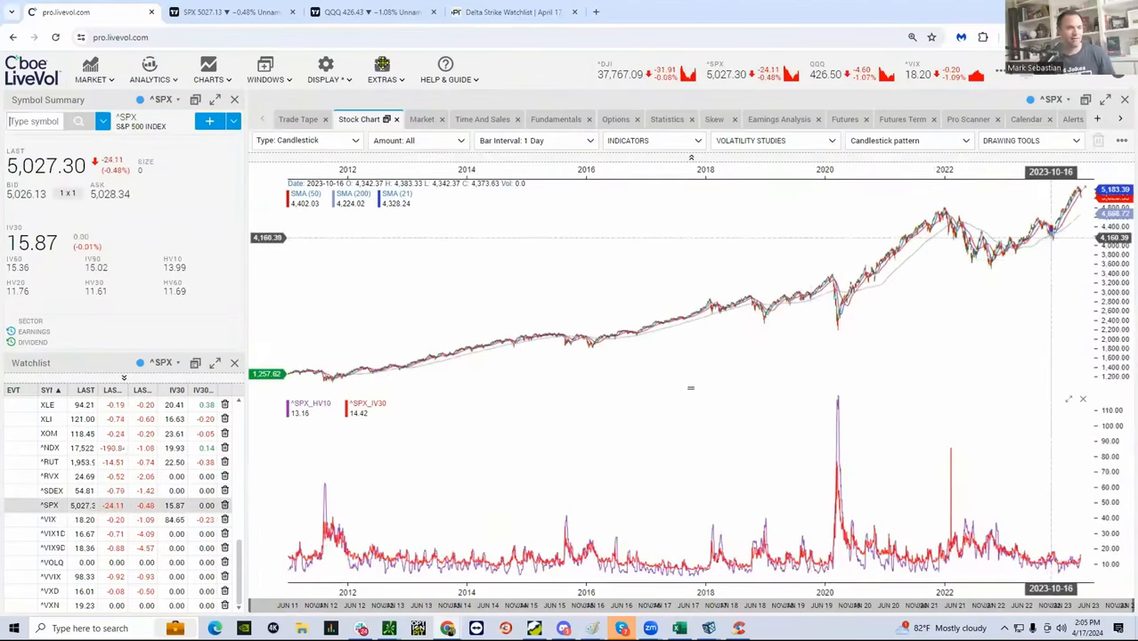
click(417, 140)
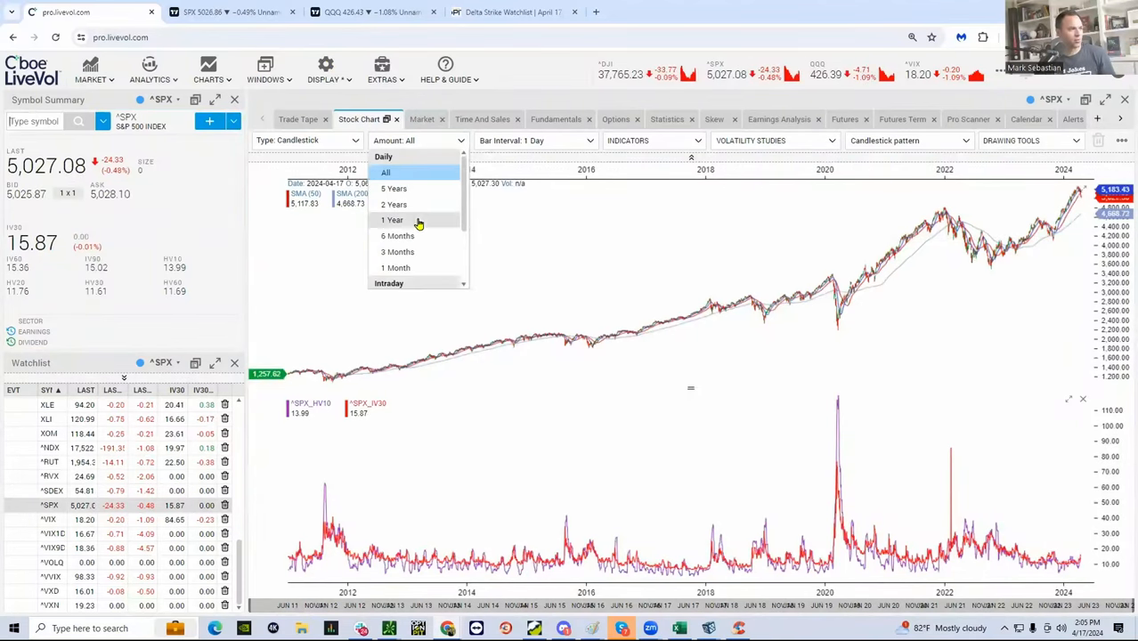
click(392, 219)
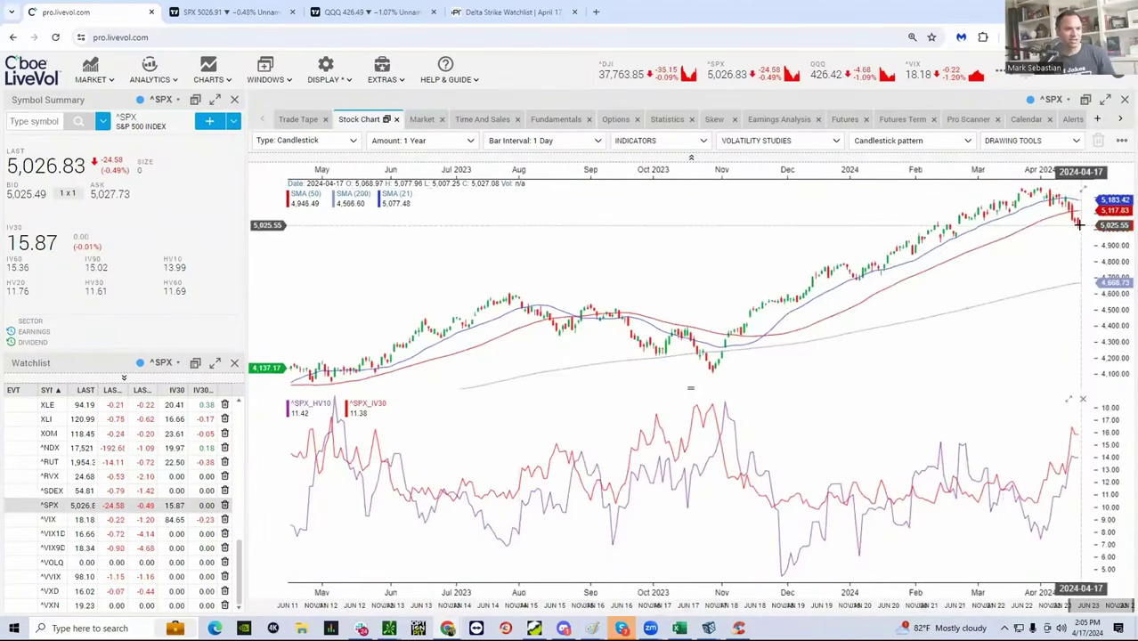
mouse_move(1000, 231)
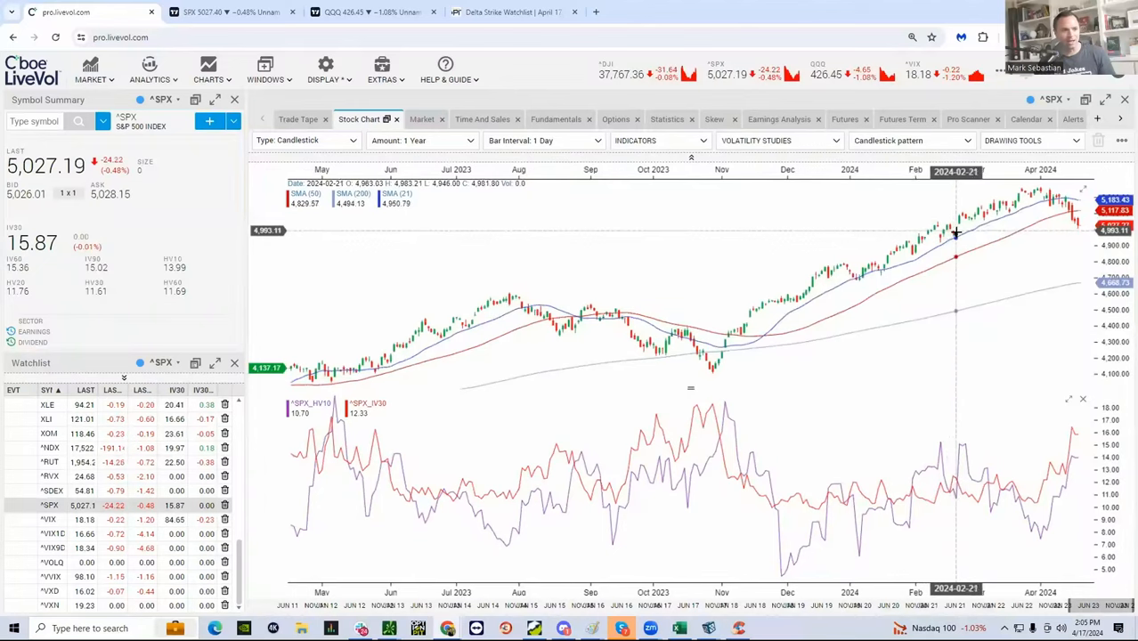
mouse_move(953, 233)
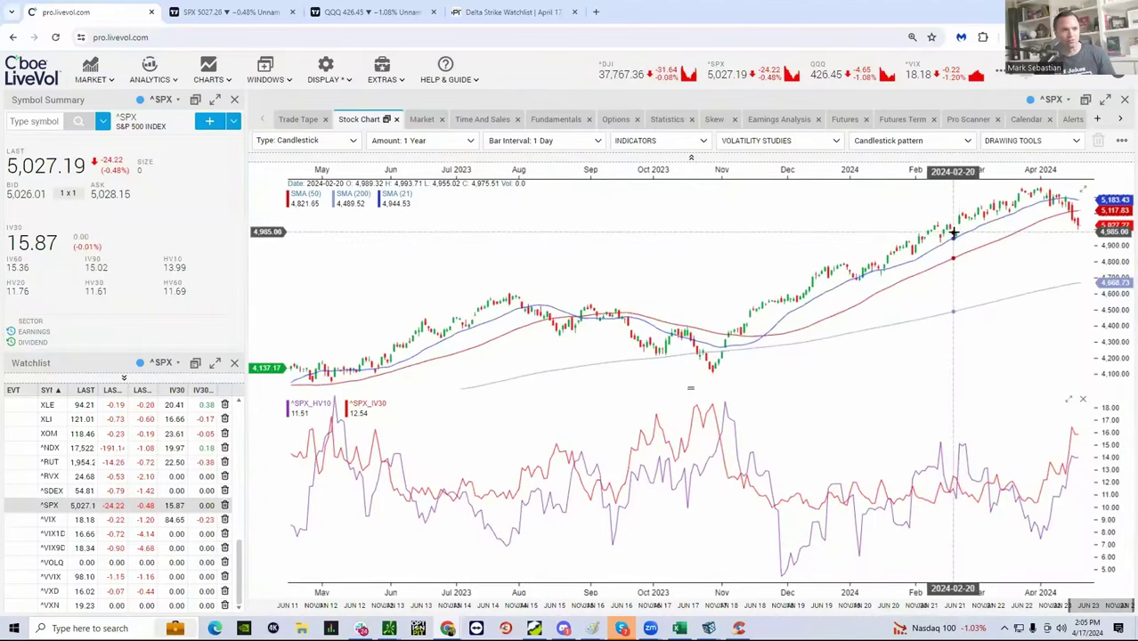
mouse_move(956, 234)
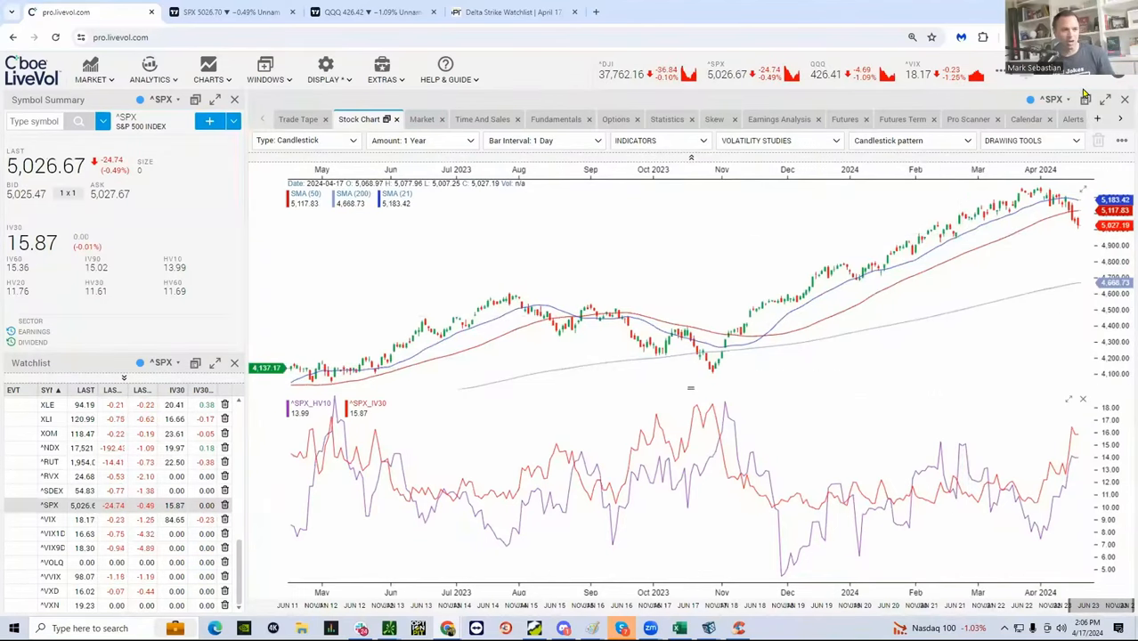
mouse_move(961, 255)
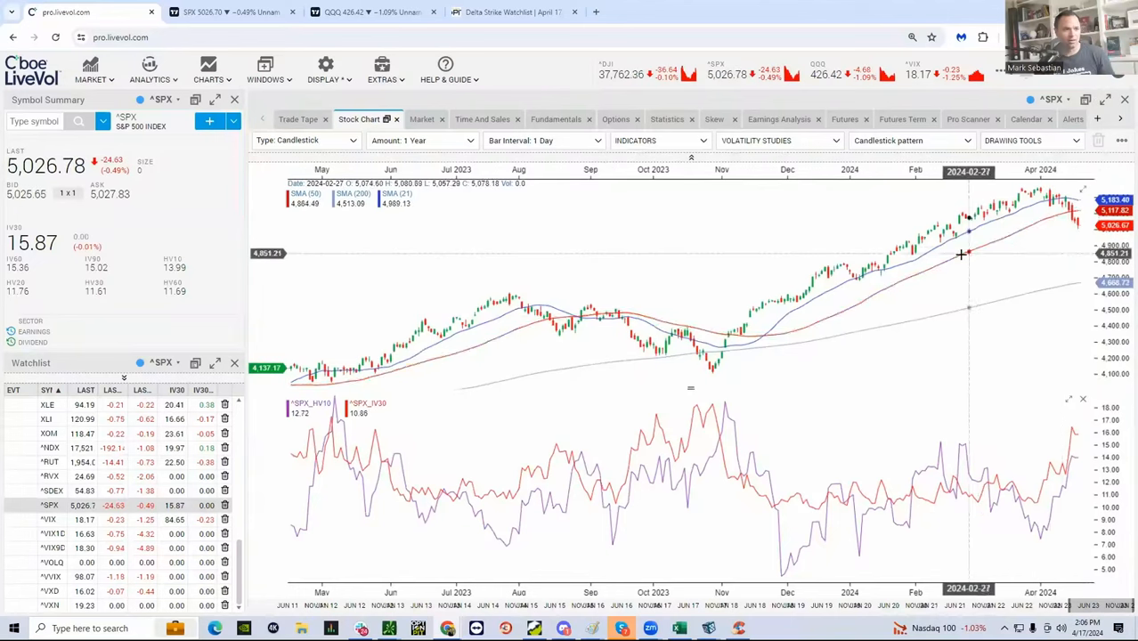
mouse_move(875, 283)
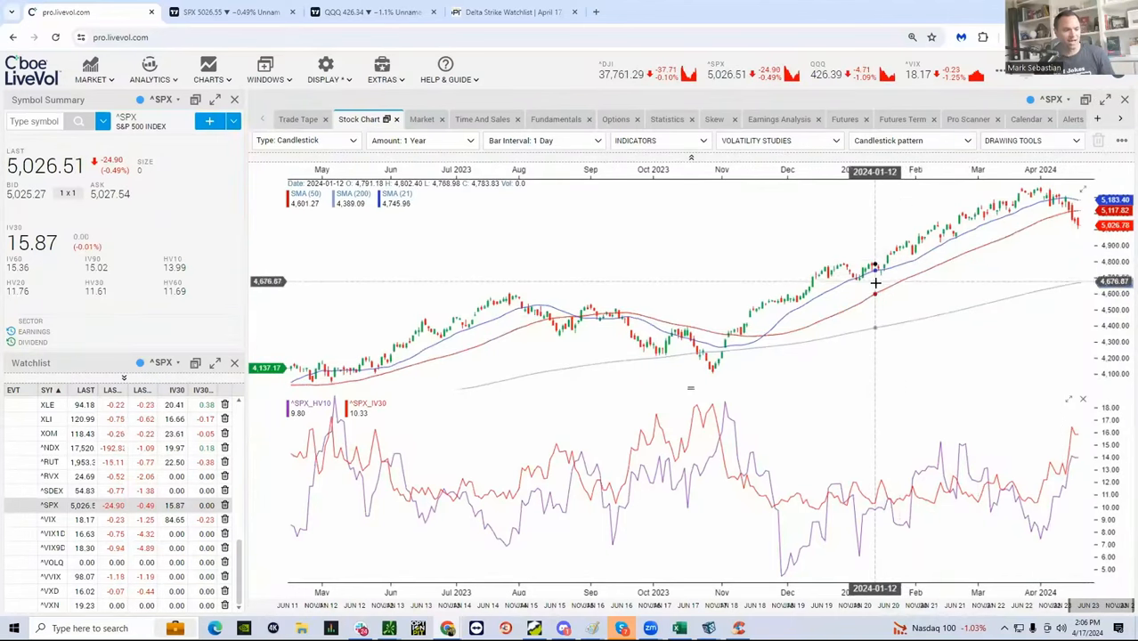
mouse_move(840, 274)
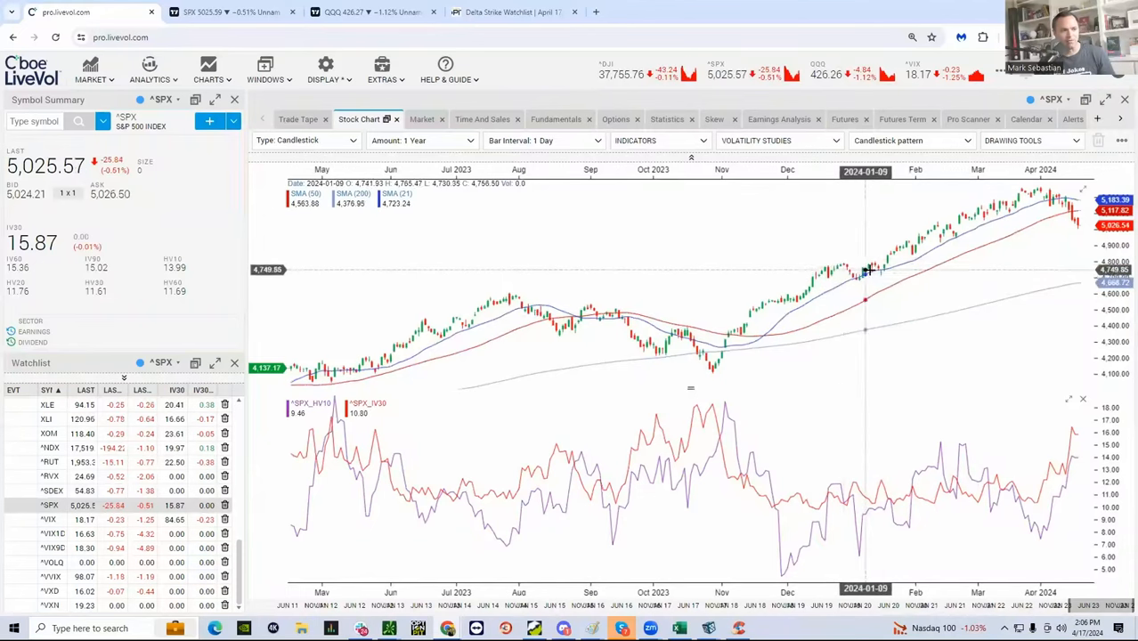
mouse_move(855, 273)
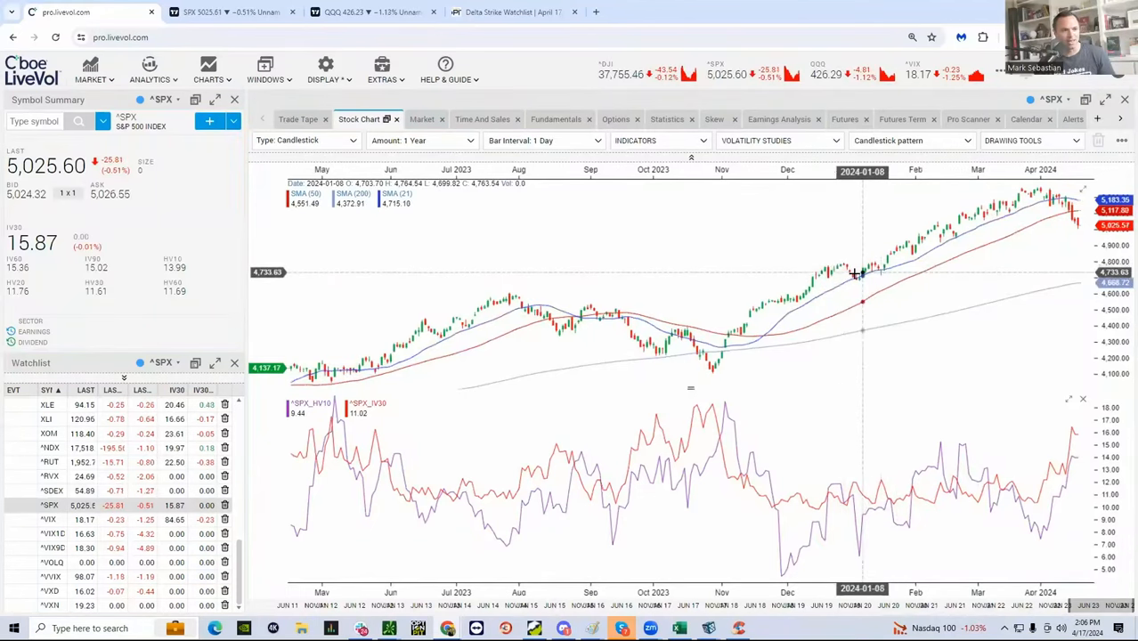
mouse_move(1057, 267)
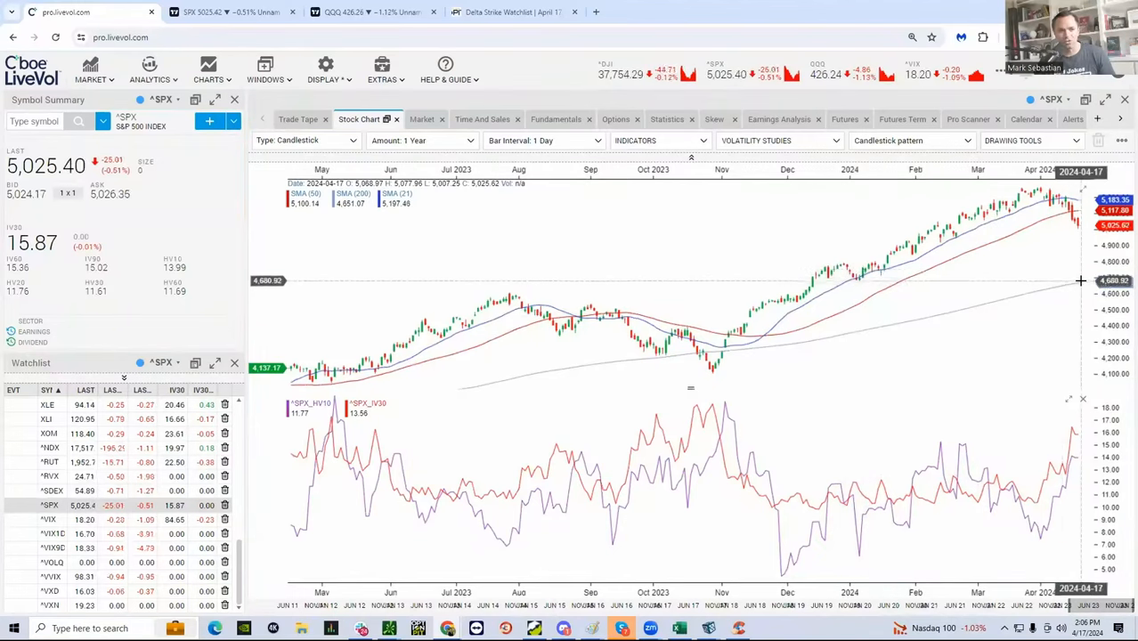
mouse_move(1024, 411)
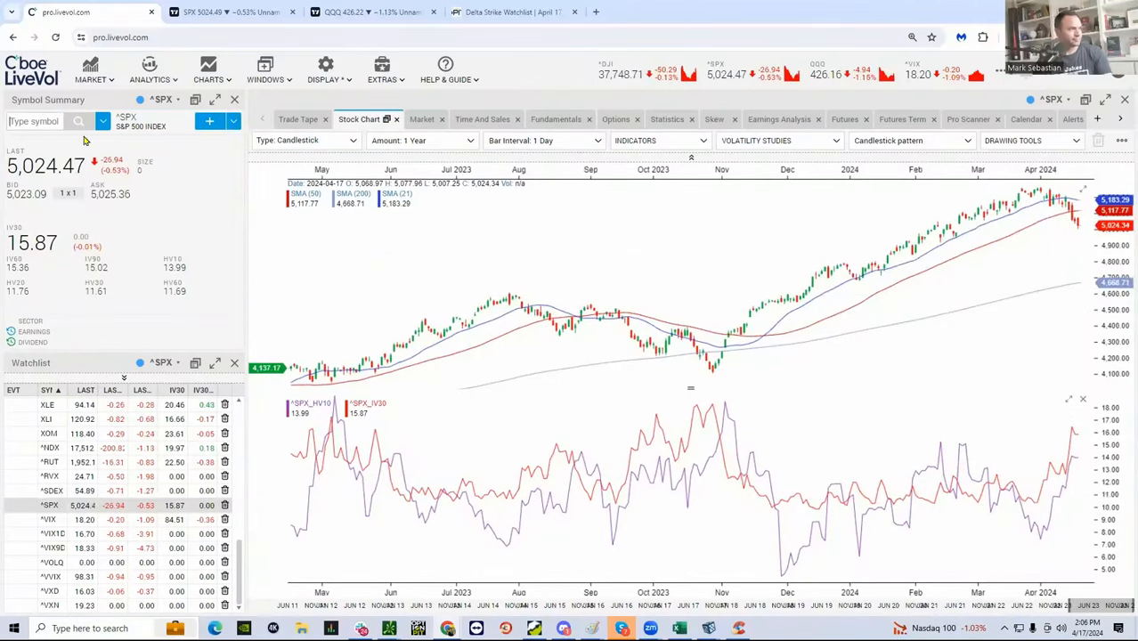
Step: View the VIX futures term structure, then load MRVL after typing 'mrv'
click(48, 539)
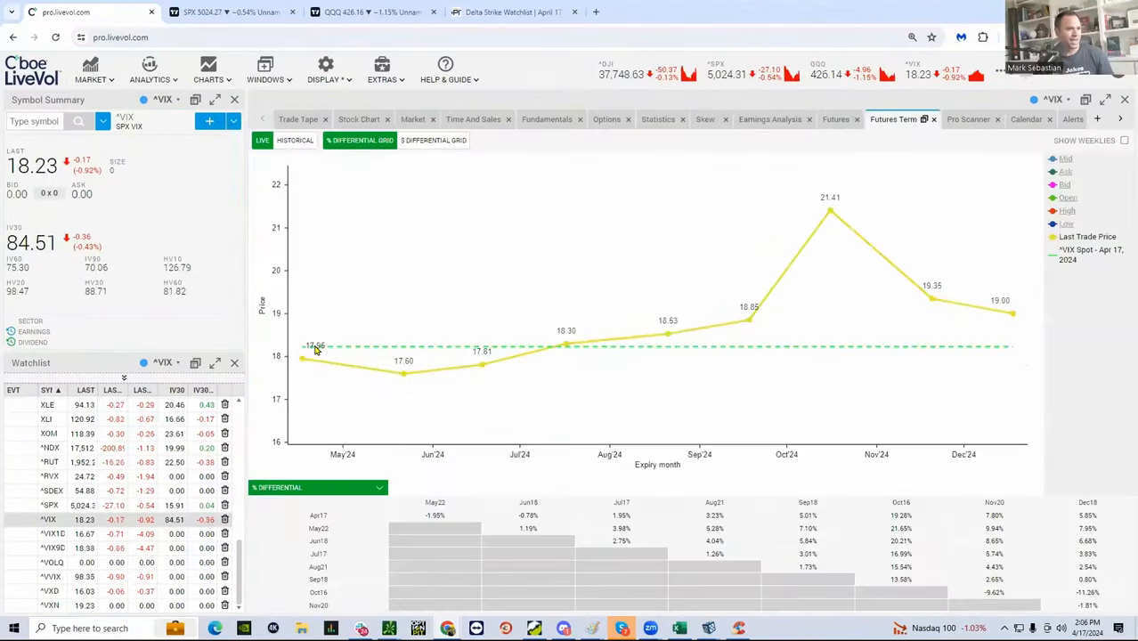
mouse_move(737, 349)
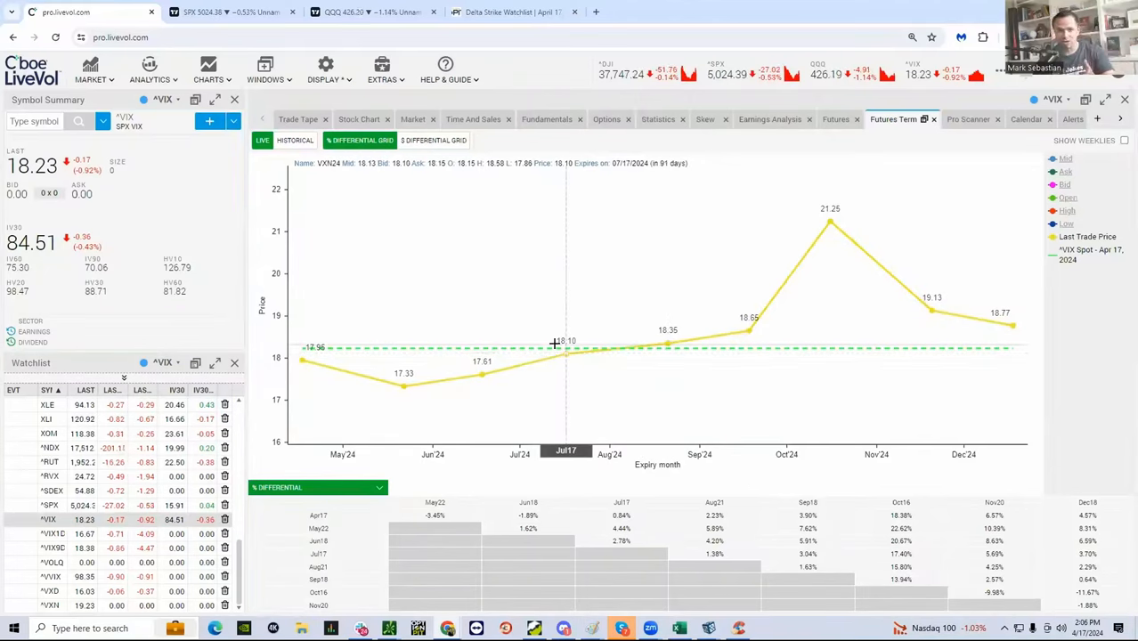
mouse_move(590, 356)
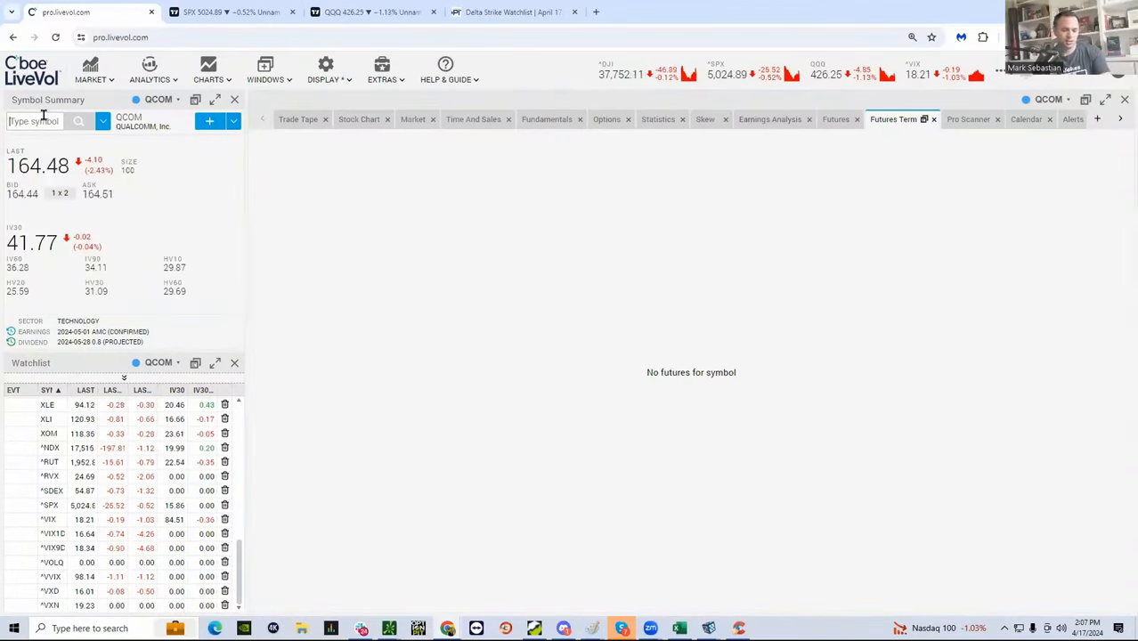
text(mrv)
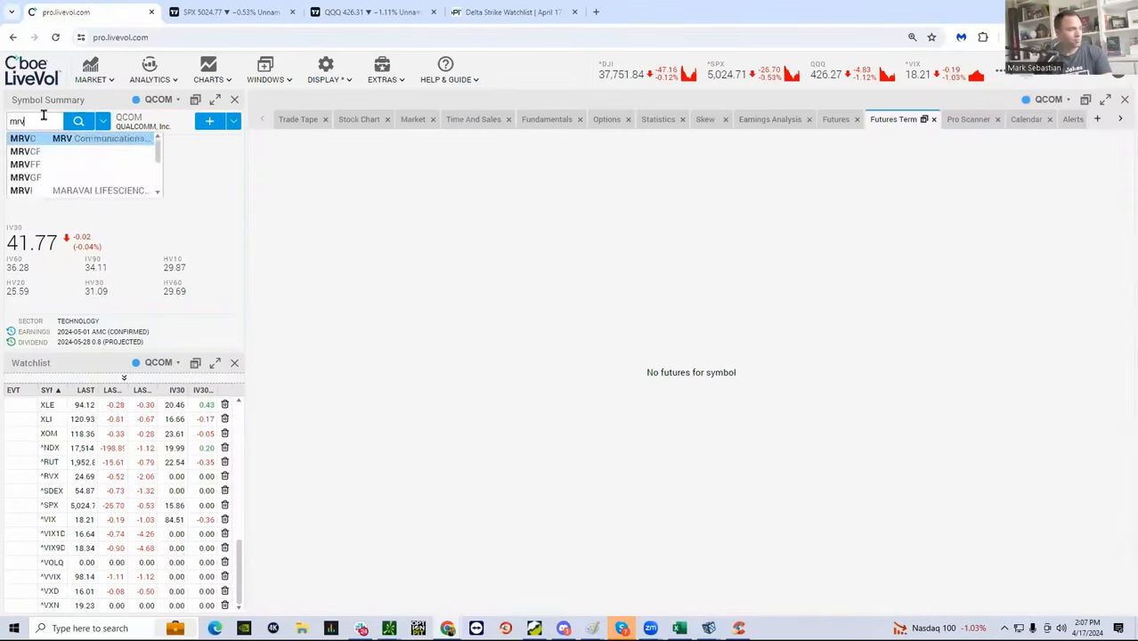
click(35, 151)
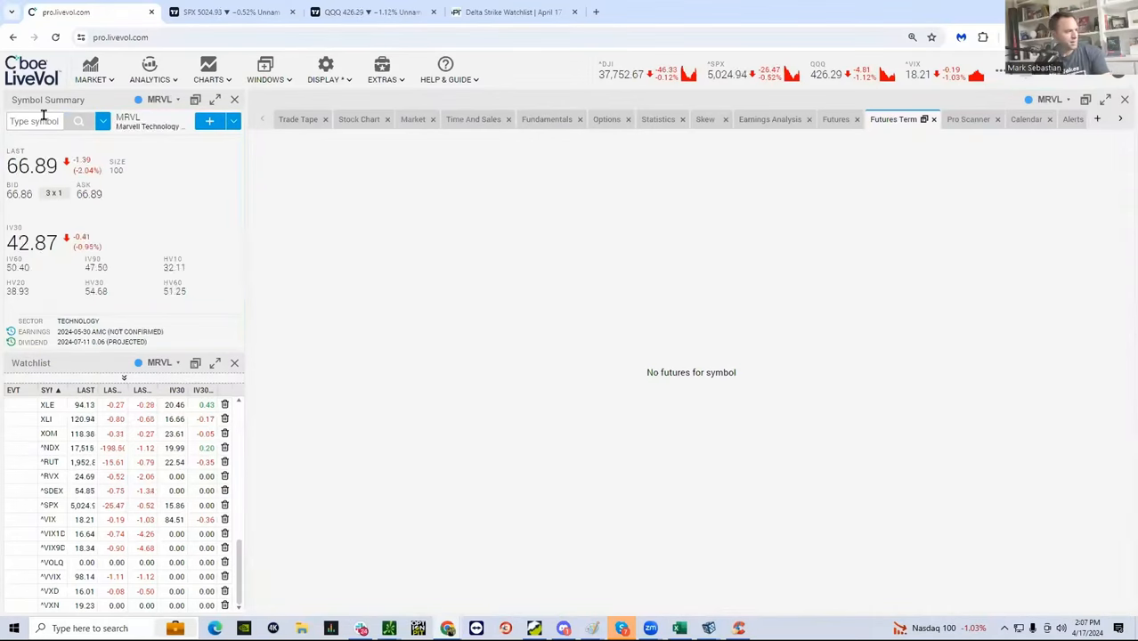